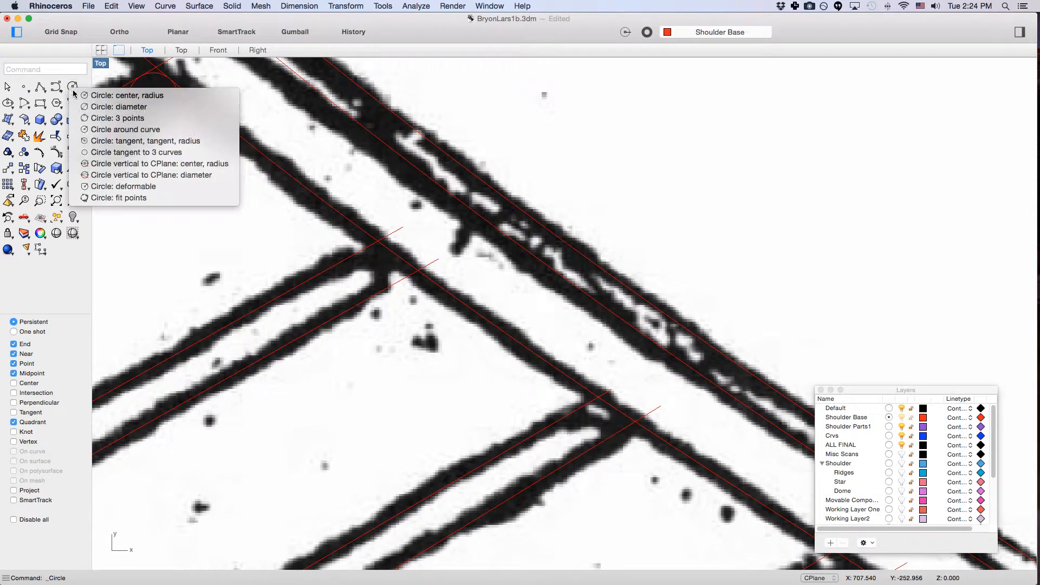
# Step: Start a Circle: diameter and anchor its first point on the upper red line
pyautogui.click(118, 107)
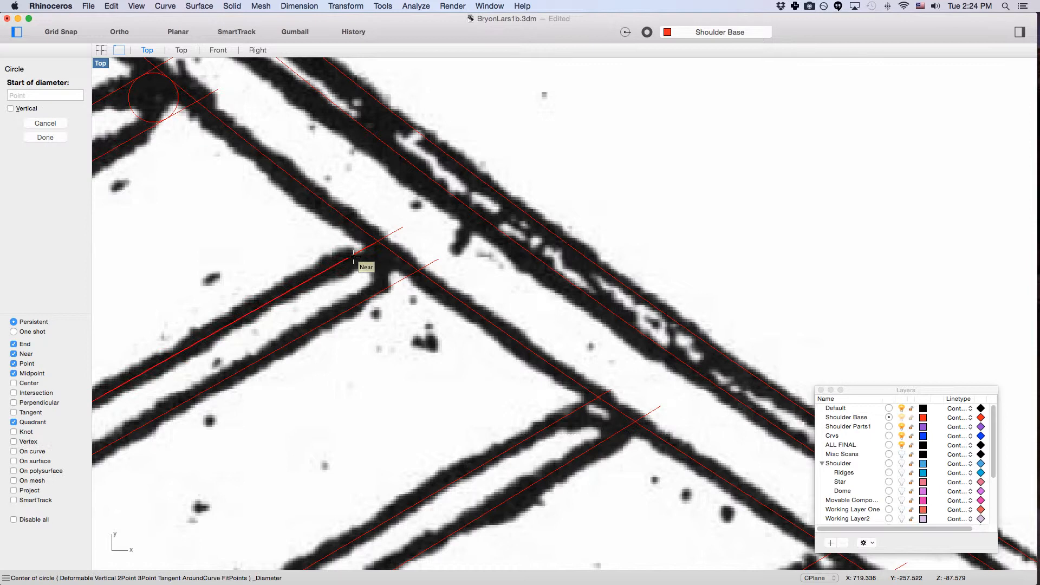
pyautogui.click(353, 258)
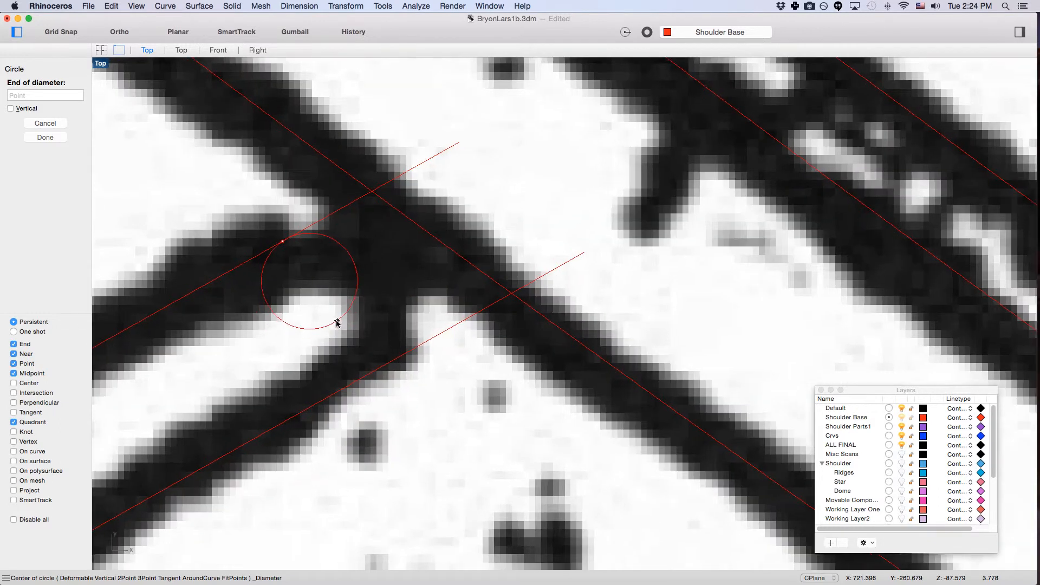
# Step: Abandon the diameter circle and pick a tangent-based circle option instead
pyautogui.click(72, 86)
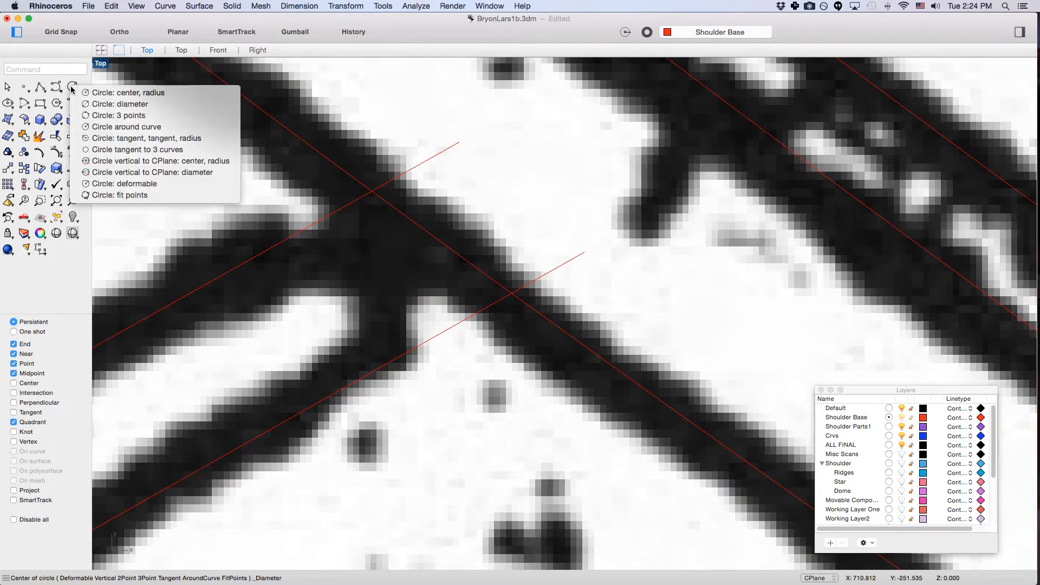
pyautogui.moveTo(127, 127)
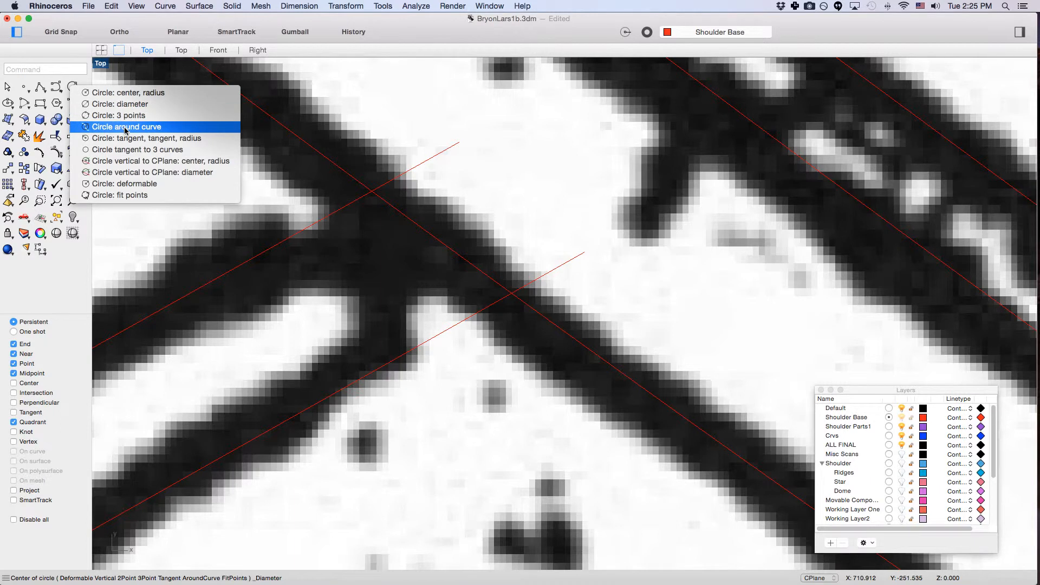
pyautogui.click(147, 138)
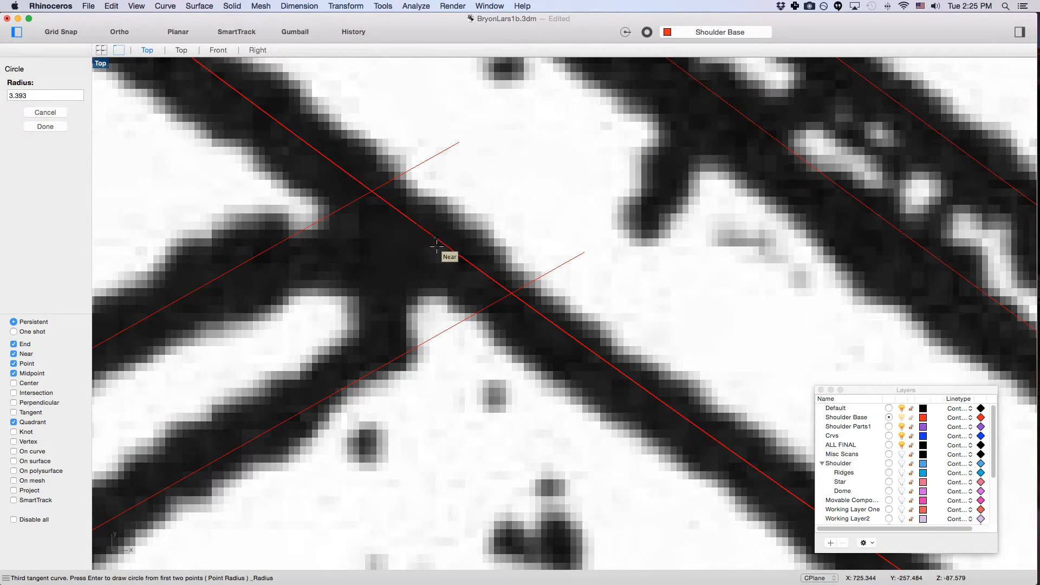
pyautogui.moveTo(363, 303)
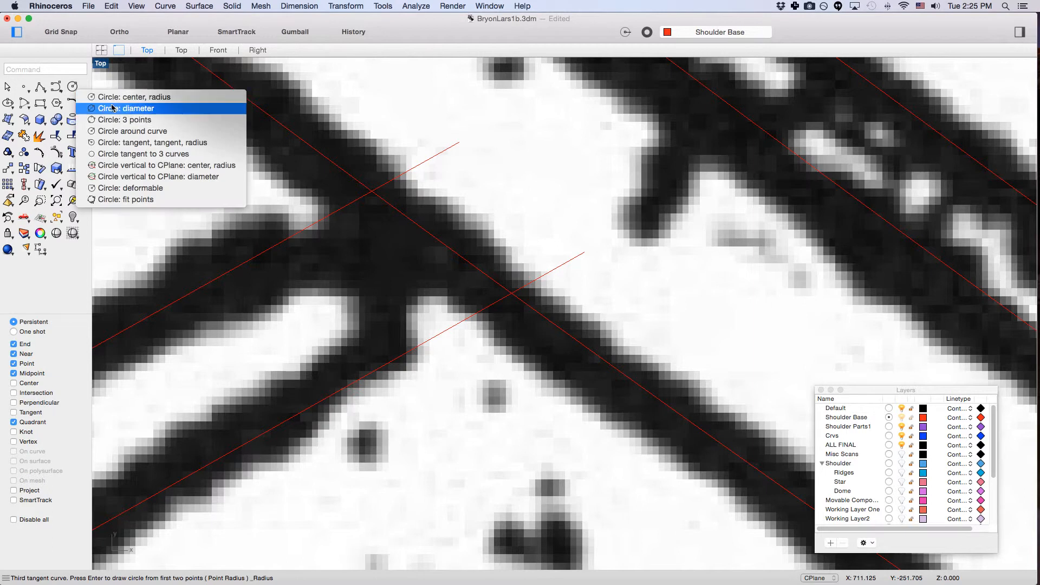
pyautogui.moveTo(142, 153)
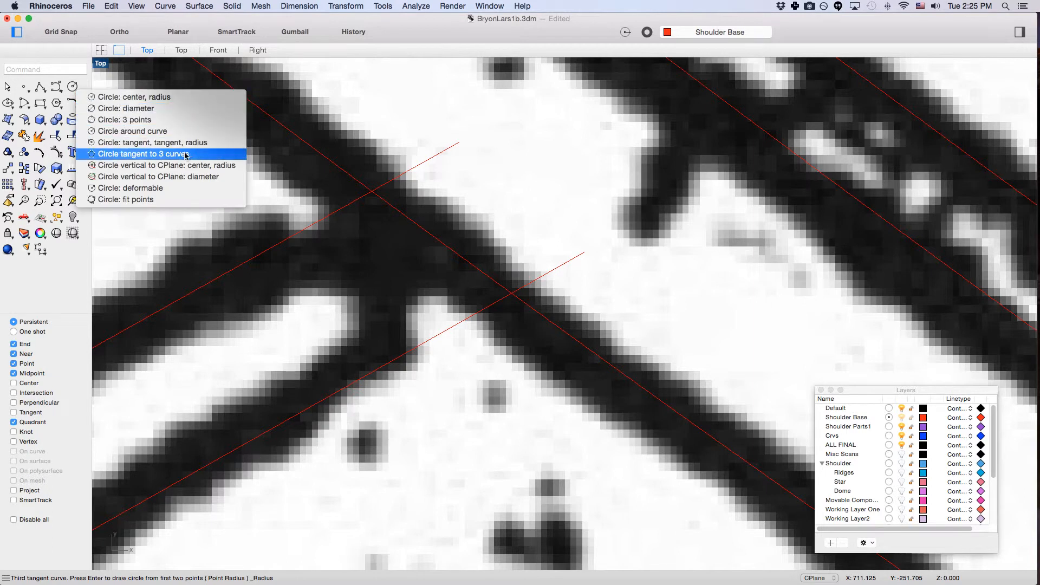
pyautogui.moveTo(204, 156)
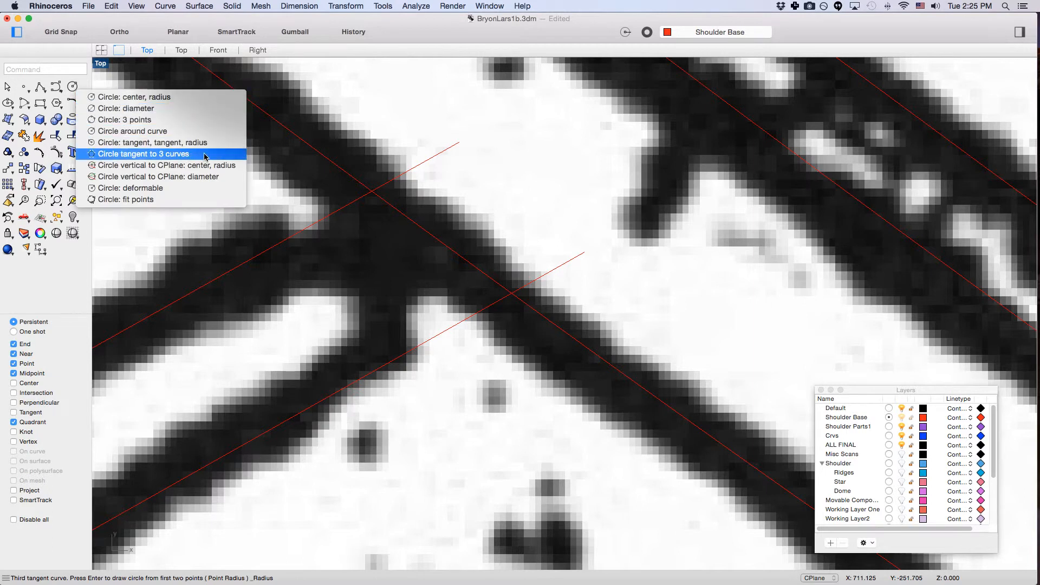
# Step: Start Circle tangent to 3 curves, picking the upper red line as first tangent
pyautogui.click(142, 154)
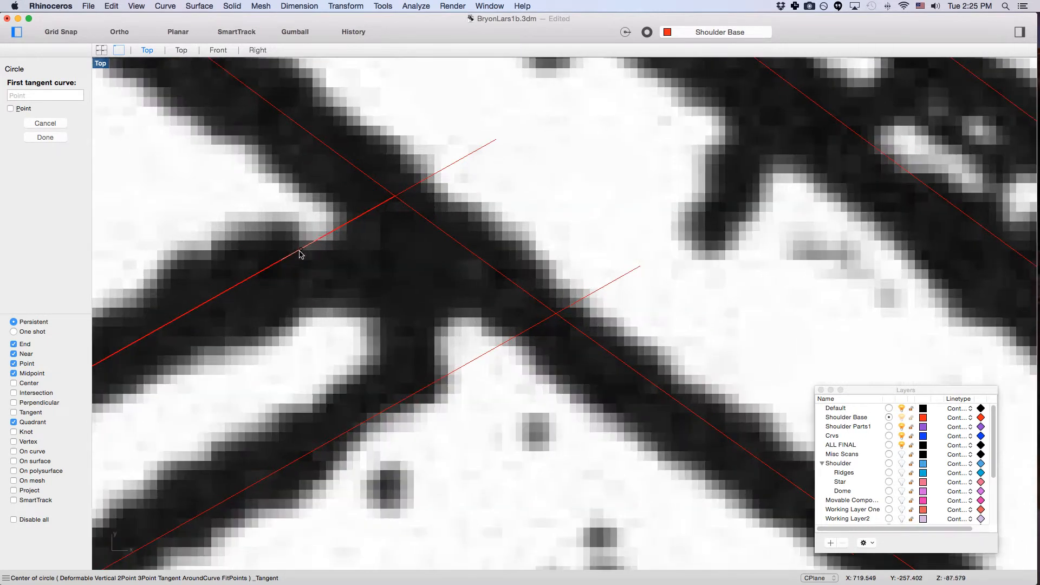
pyautogui.moveTo(294, 257)
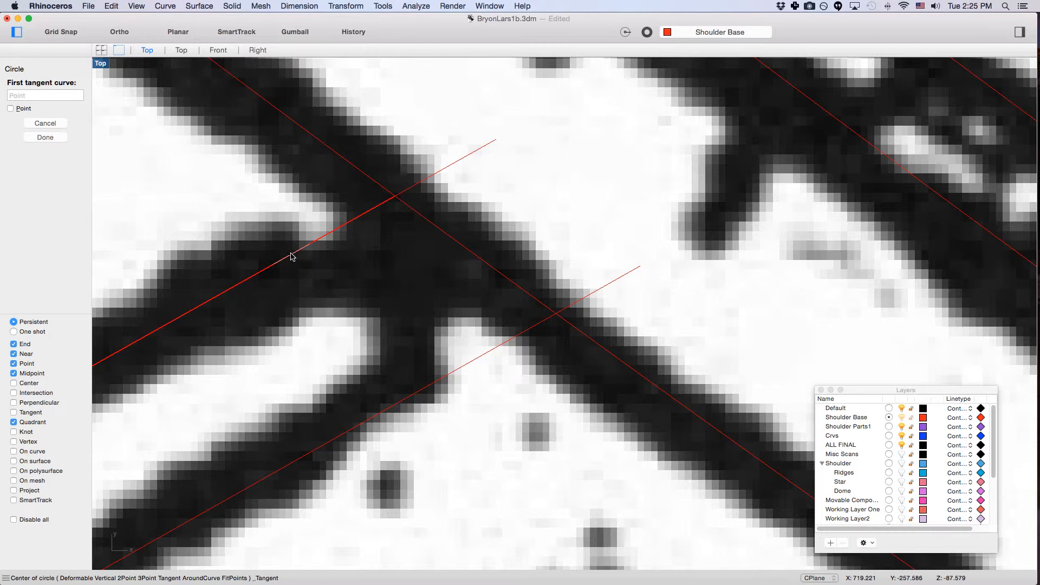
pyautogui.click(292, 257)
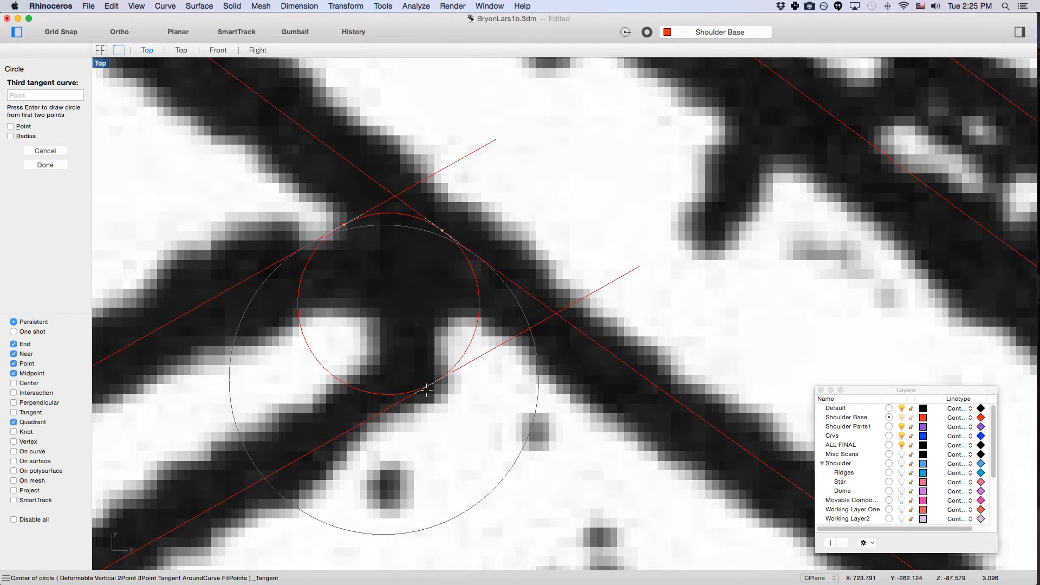
pyautogui.moveTo(432, 390)
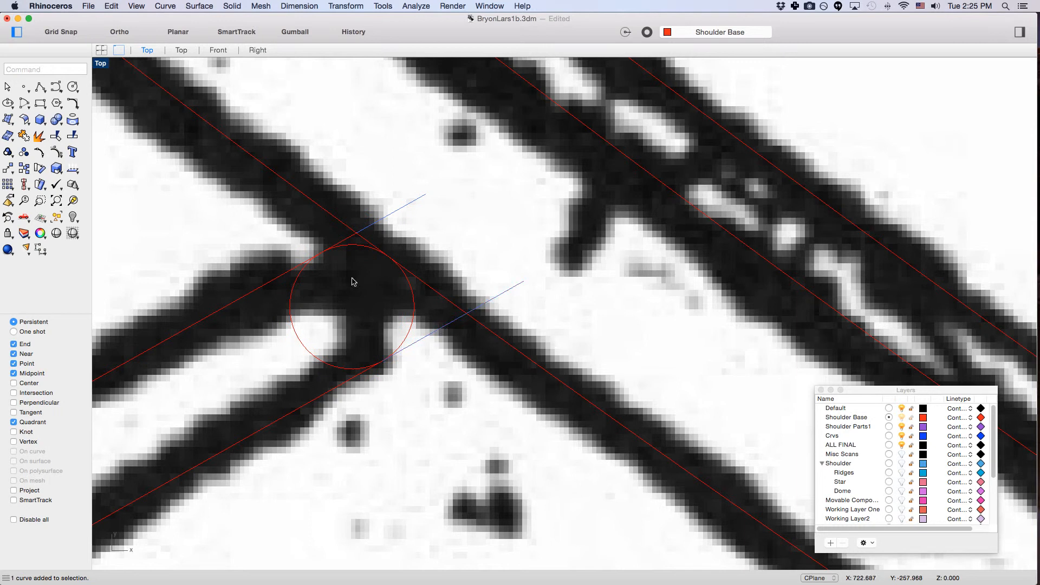
# Step: Delete the leftover short crossing guide lines after trimming the circle
pyautogui.press('Delete')
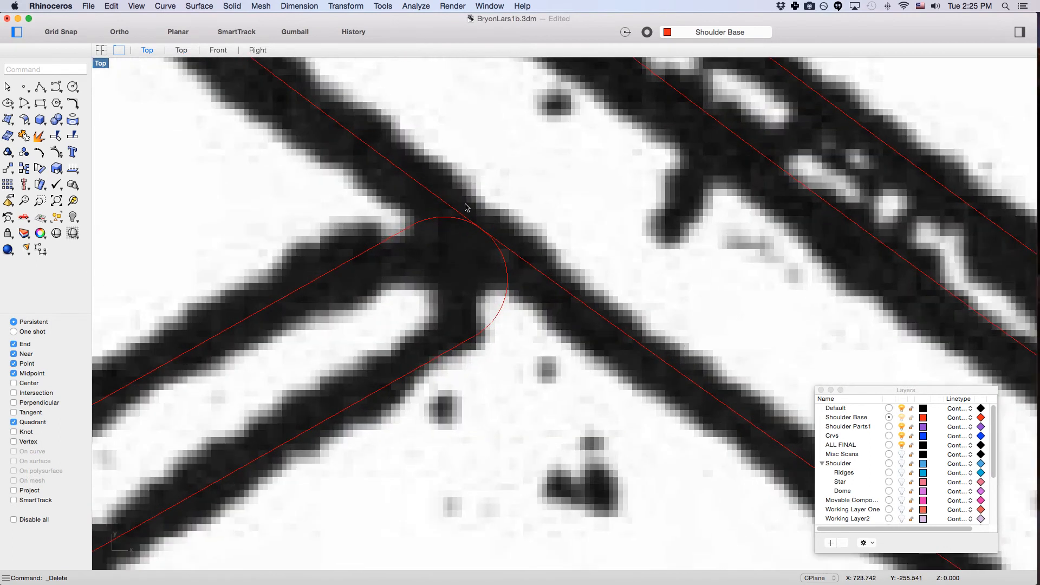
# Step: Start another tangent circle from the Circle flyout
pyautogui.click(39, 119)
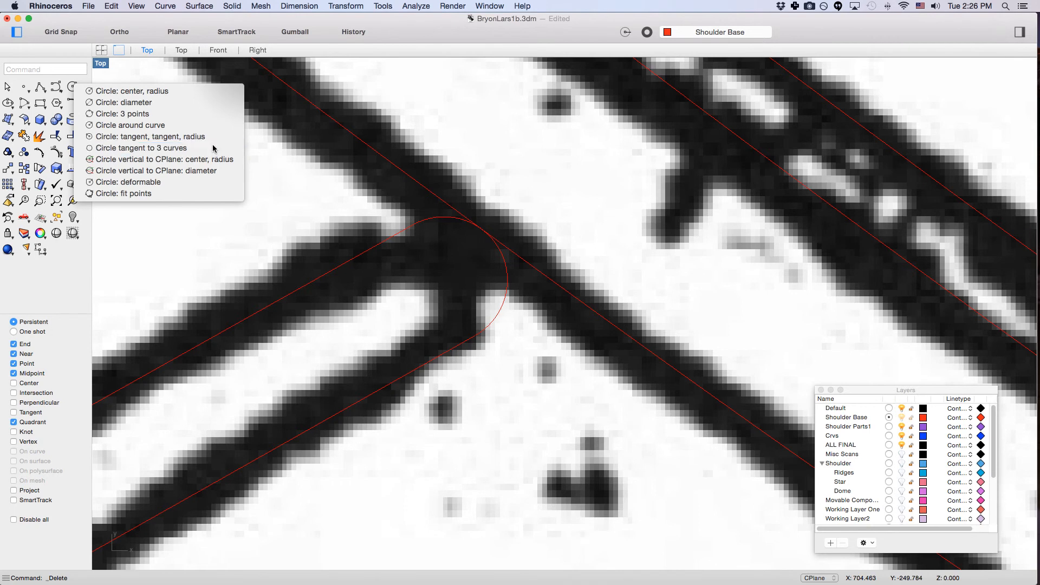
pyautogui.click(141, 148)
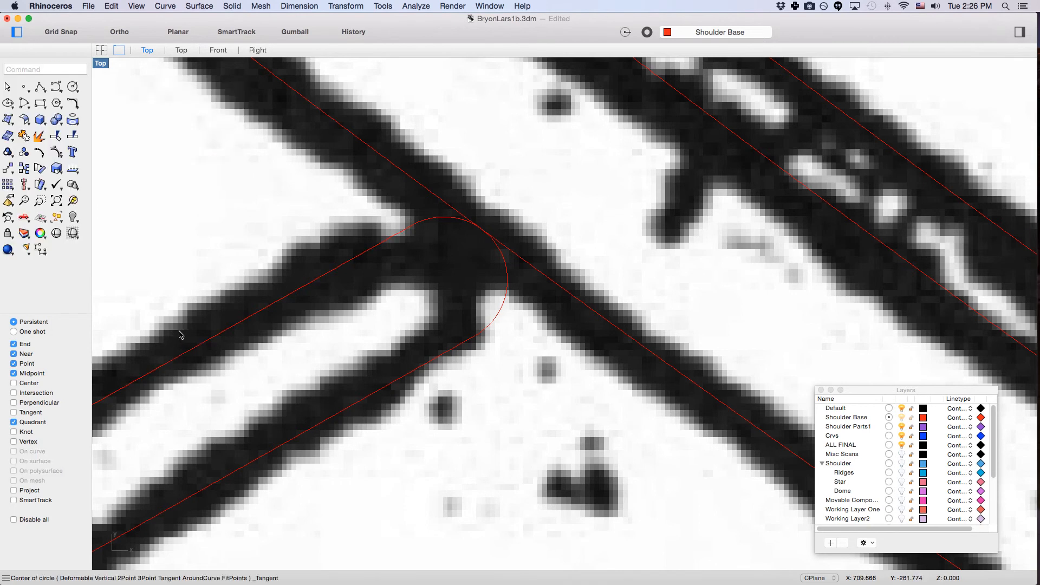